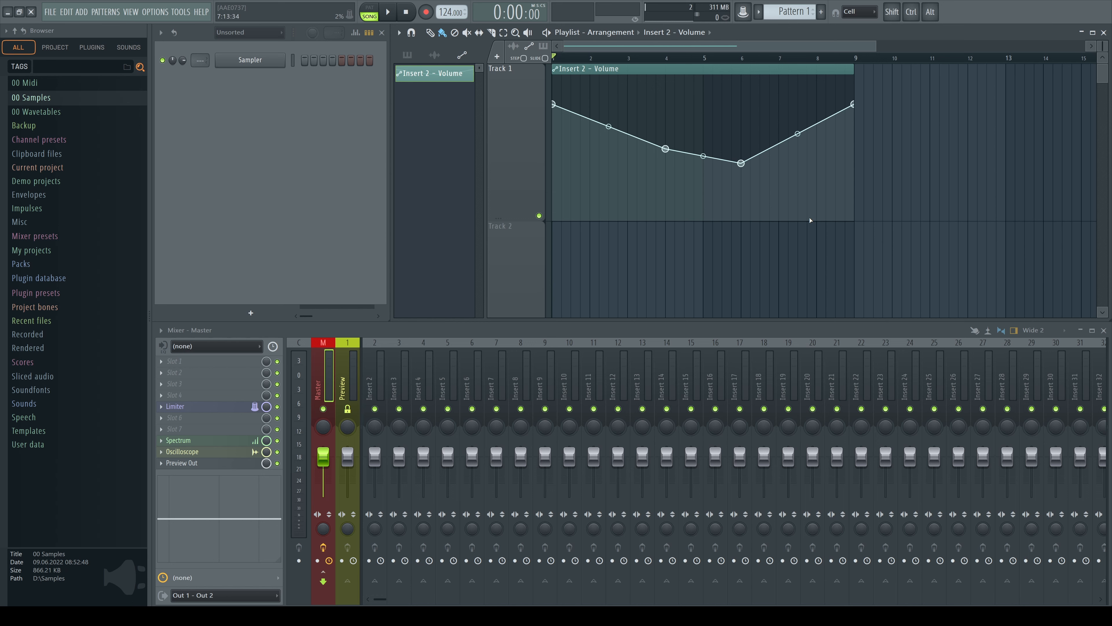
mouse_move(778, 214)
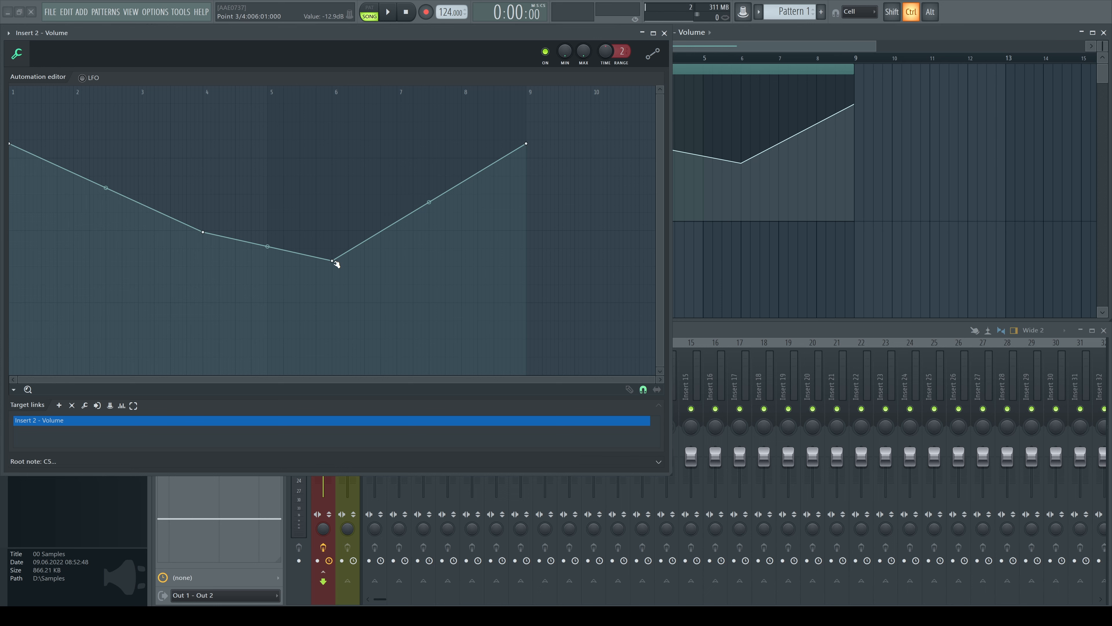
- Inspect the Insert 2 volume points in the Automation editor, then close it back to the Playlist
drag(336, 263, 332, 268)
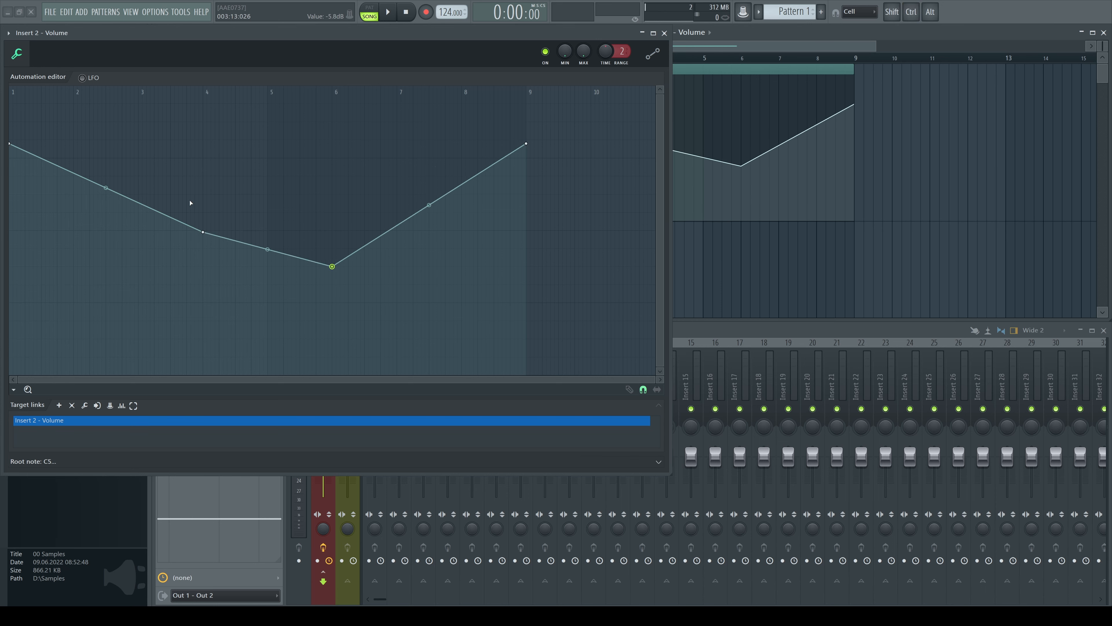
click(203, 232)
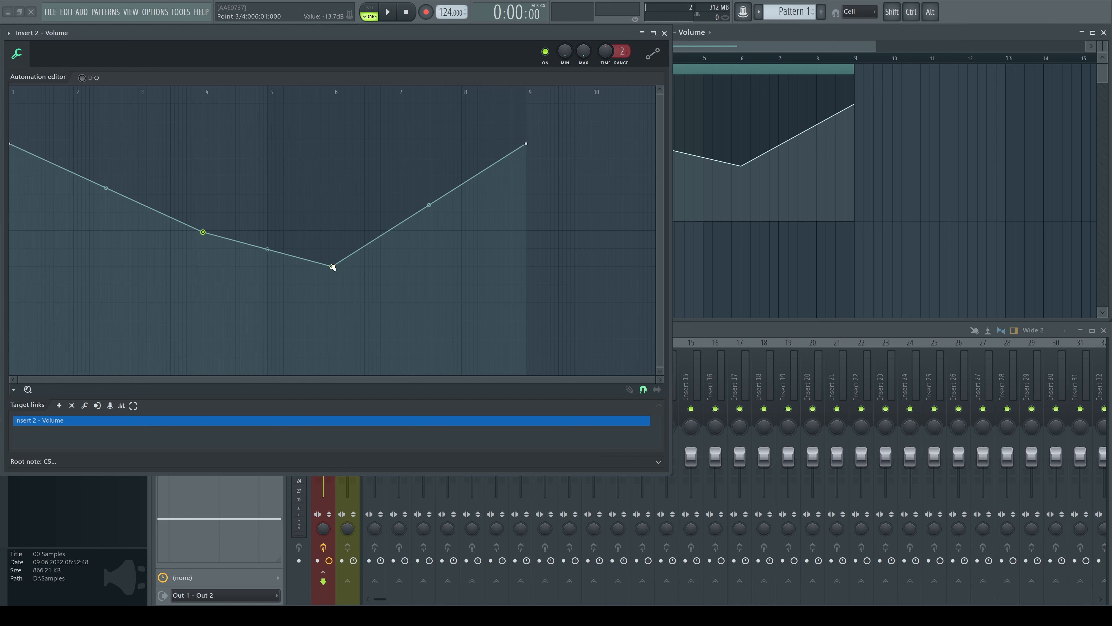
click(332, 266)
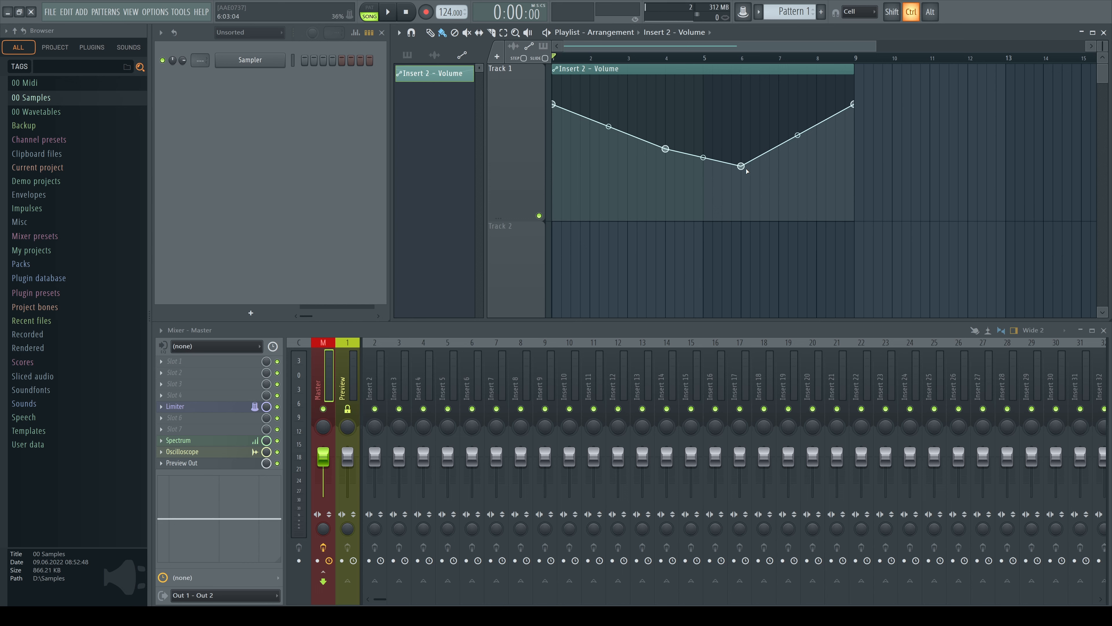
mouse_move(733, 141)
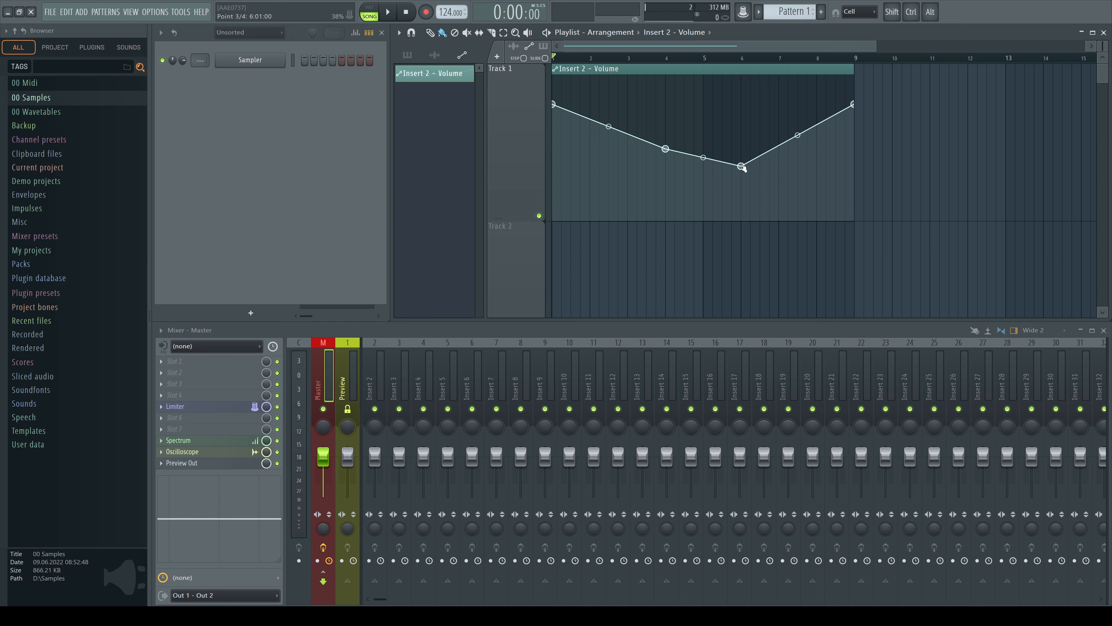
mouse_move(743, 168)
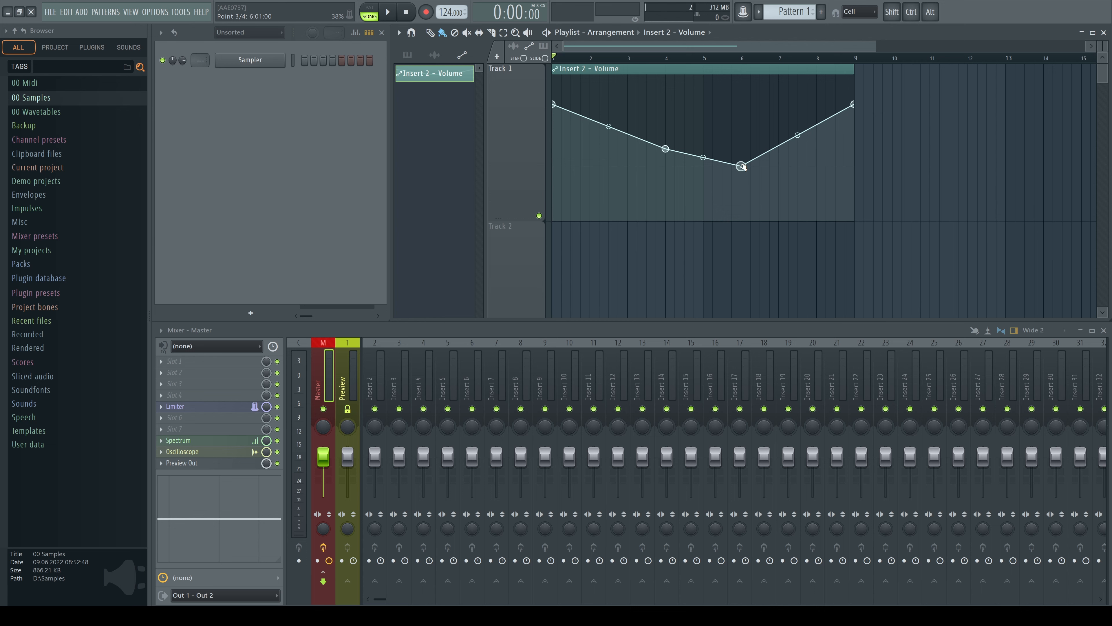
- Ctrl-drag the lowest volume point straight up, down, up and back to its original level
click(911, 12)
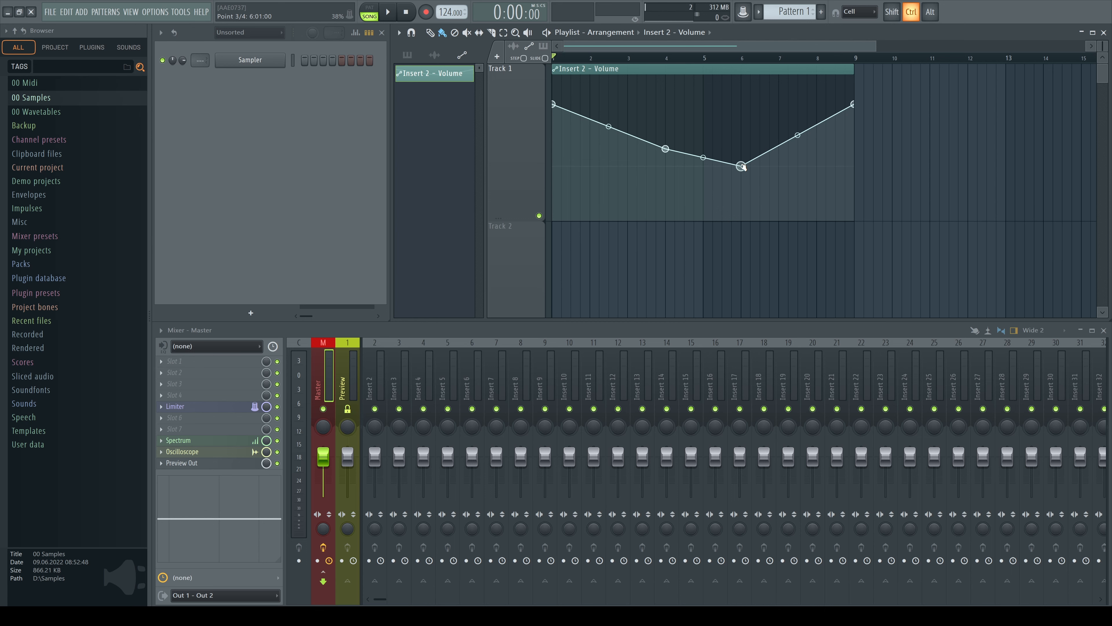
drag(742, 167, 740, 121)
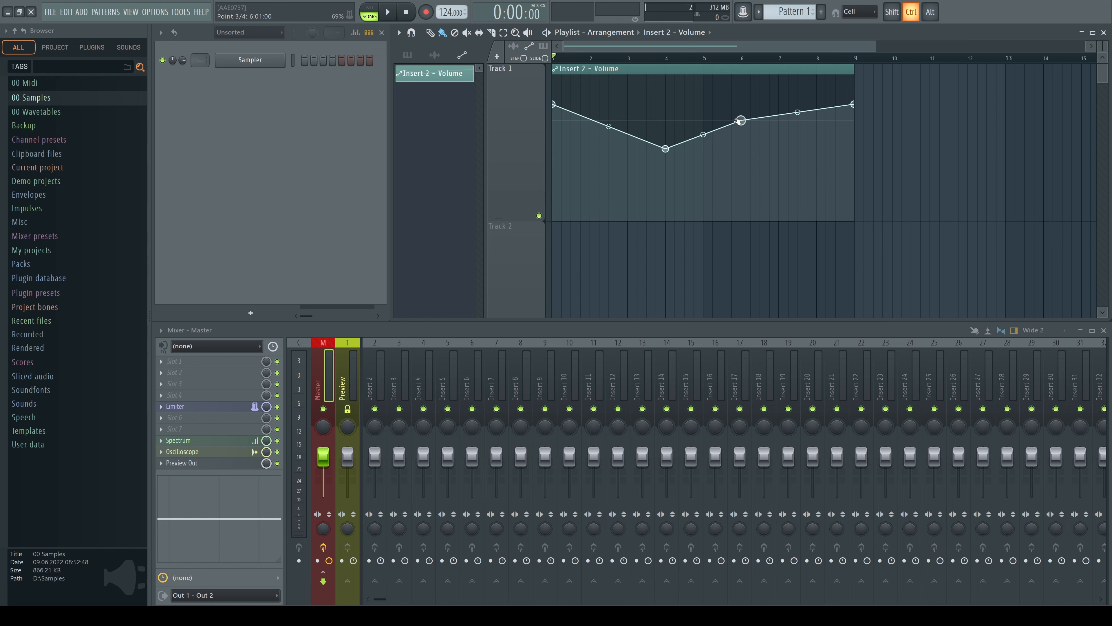
drag(740, 120, 742, 178)
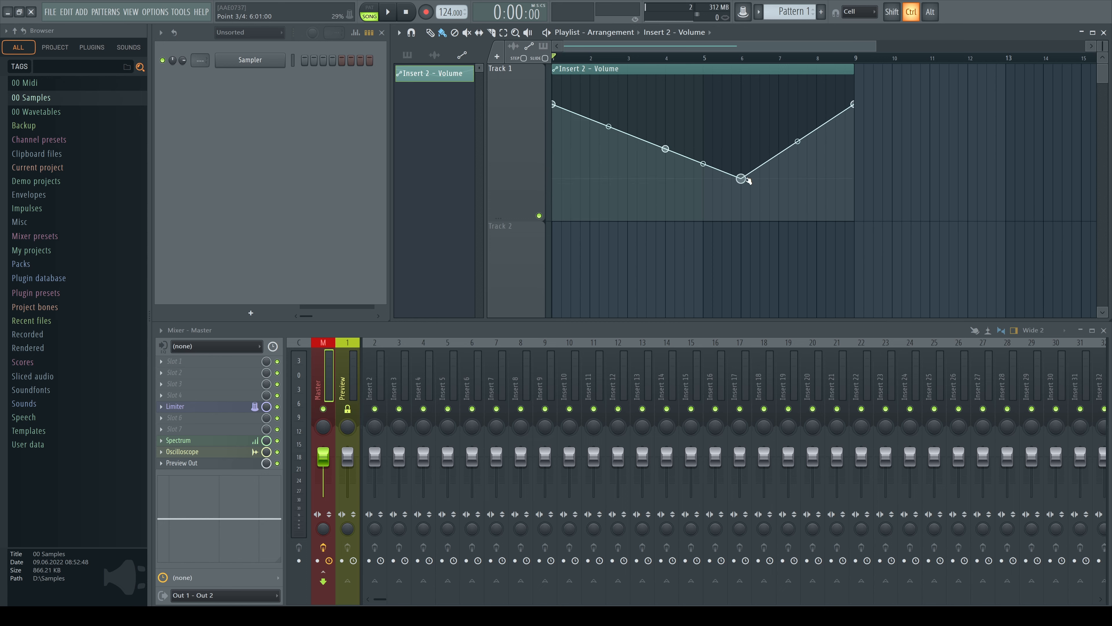
drag(742, 178, 740, 160)
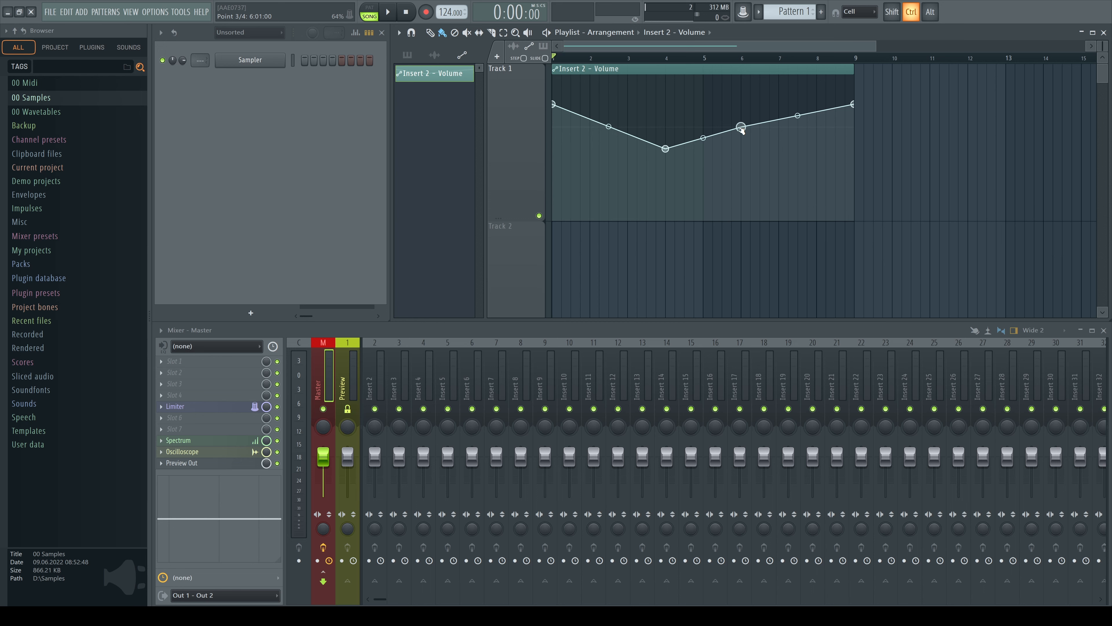
drag(739, 127, 740, 166)
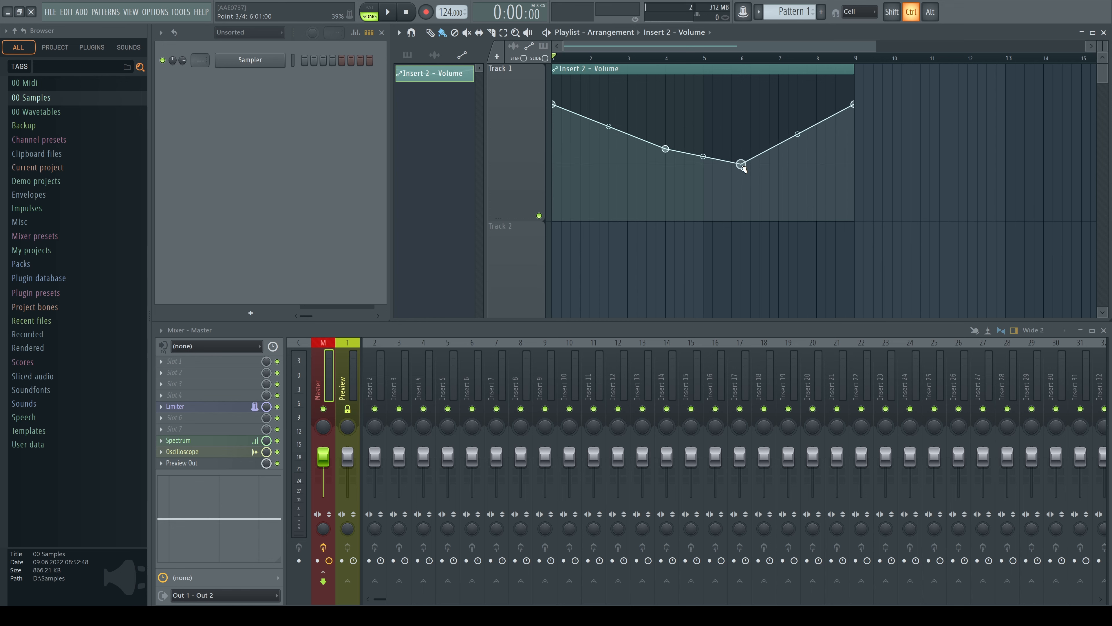